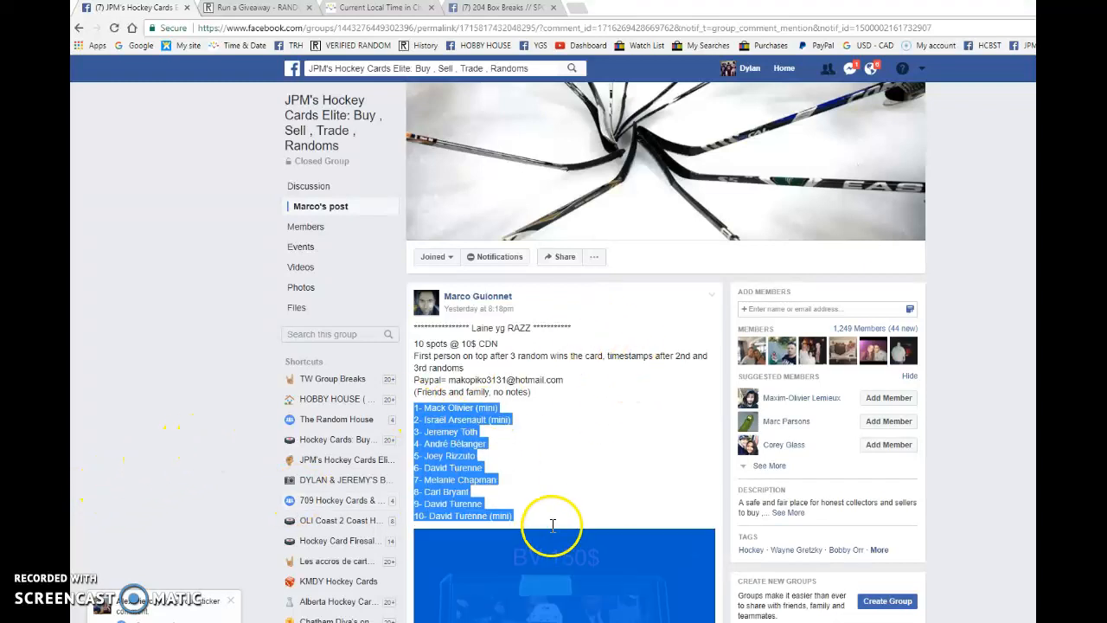
Run the second RANDOM.ORG round and comment its timestamp and rounds remaining on the post.
{"action": "scroll", "scroll_direction": "down", "scroll_amount": 3}
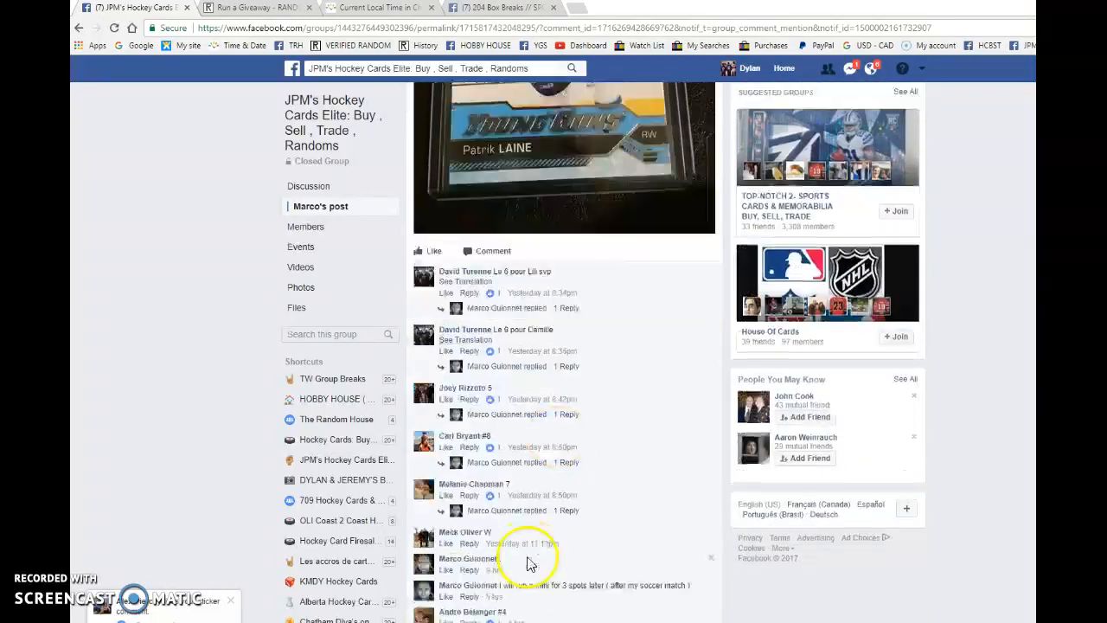
{"action": "scroll", "scroll_direction": "down", "scroll_amount": 3}
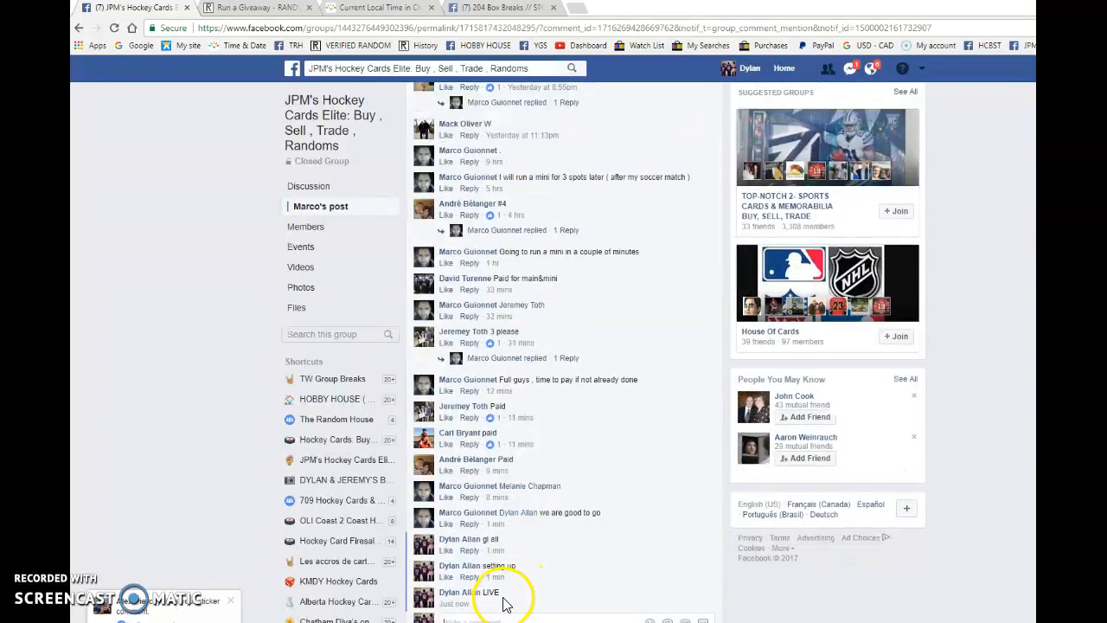
{"action": "left_click", "coordinate": [250, 7]}
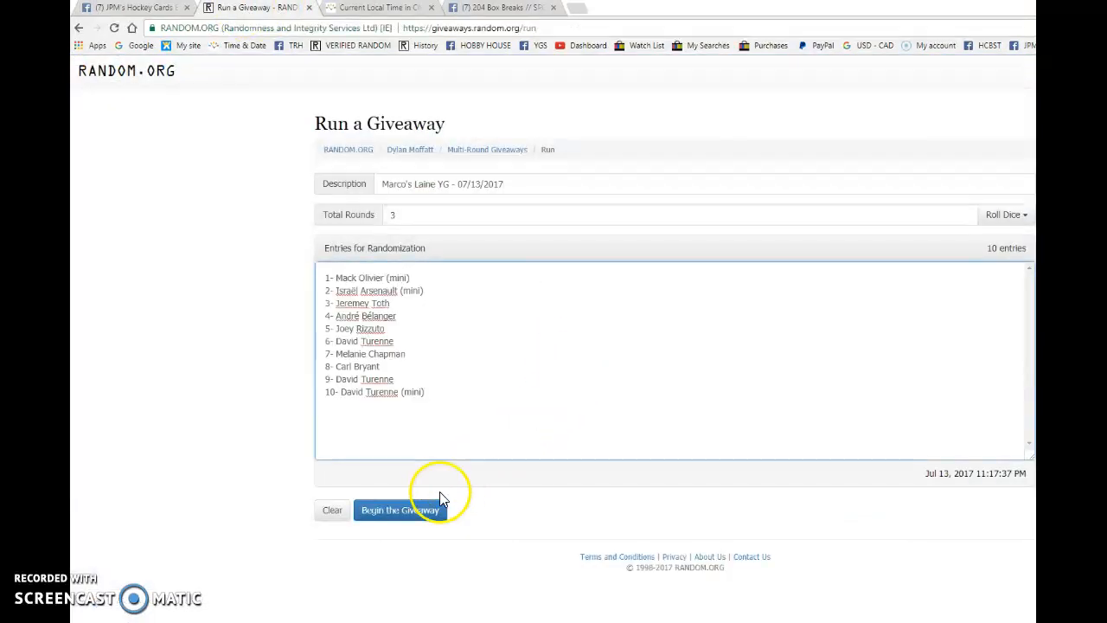
{"action": "left_click", "coordinate": [400, 508]}
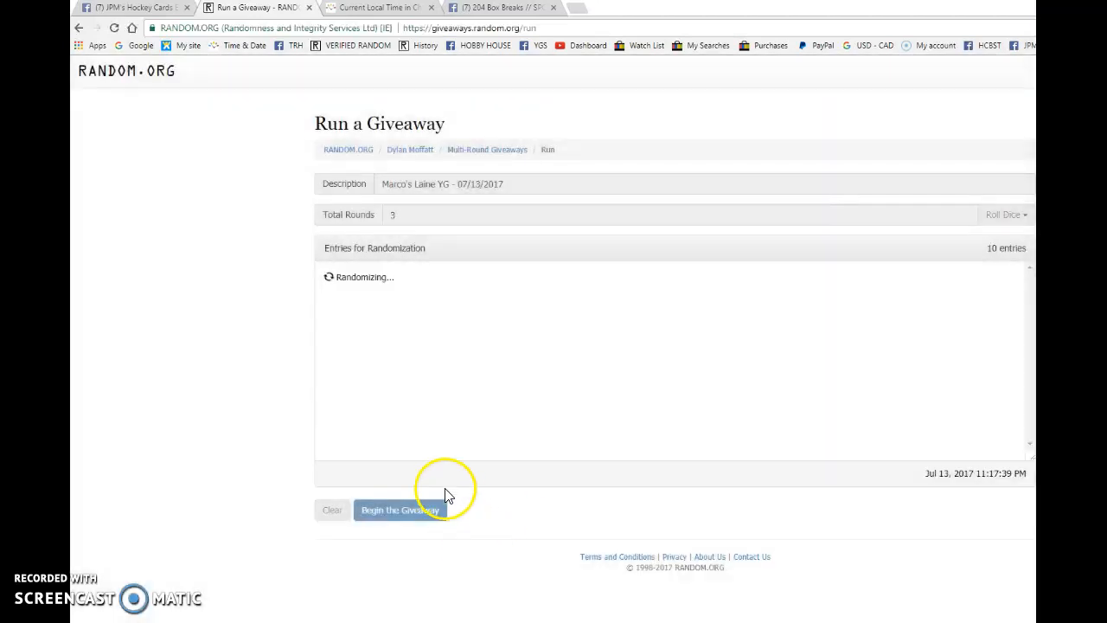
{"action": "left_click", "coordinate": [400, 509]}
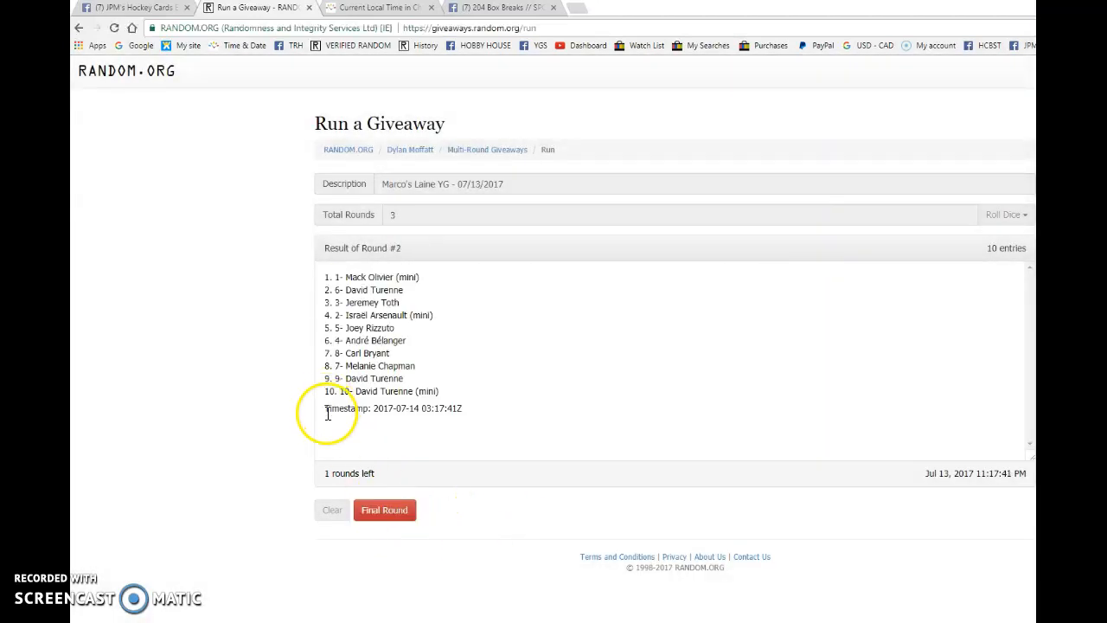
{"action": "left_click", "coordinate": [130, 7]}
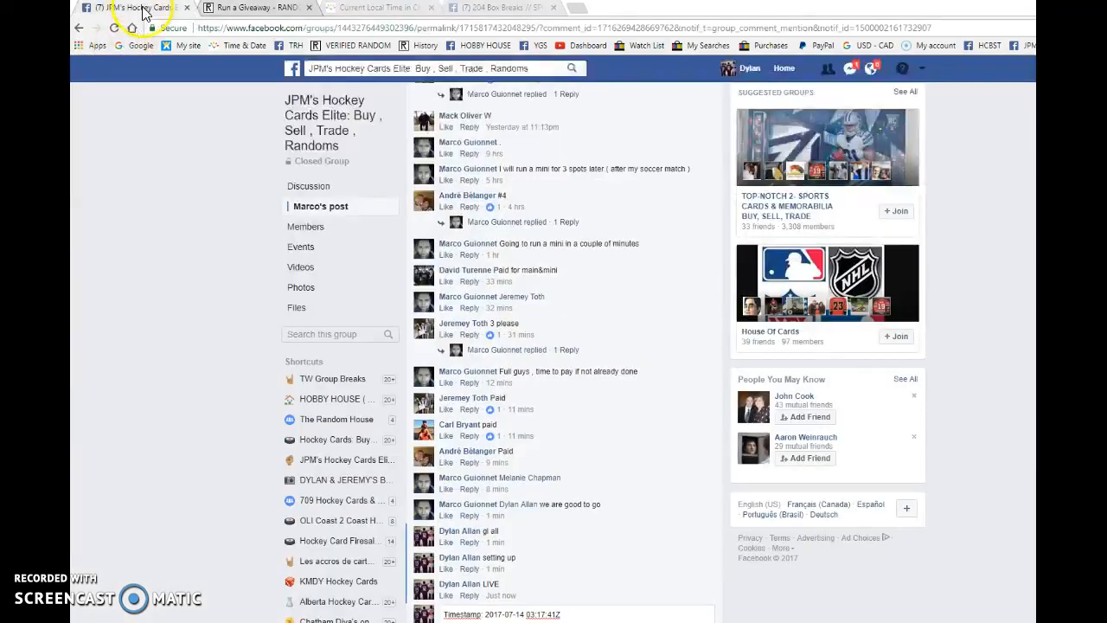
{"action": "scroll", "scroll_direction": "down", "scroll_amount": 3}
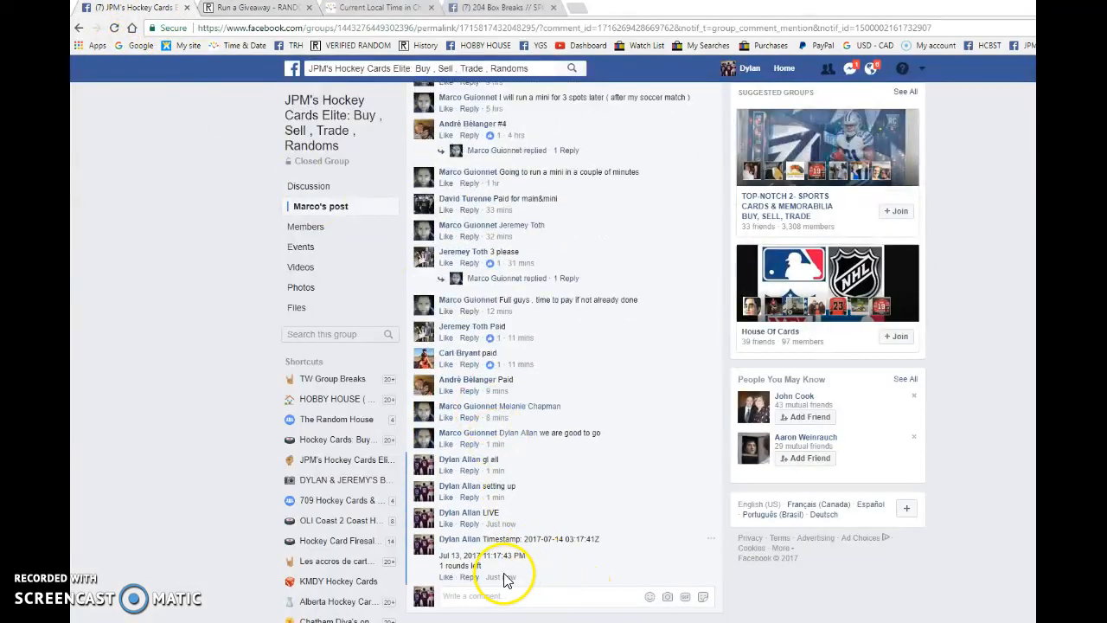
Run the final round and draft a comment with its timestamp and verification code.
{"action": "left_click", "coordinate": [389, 7]}
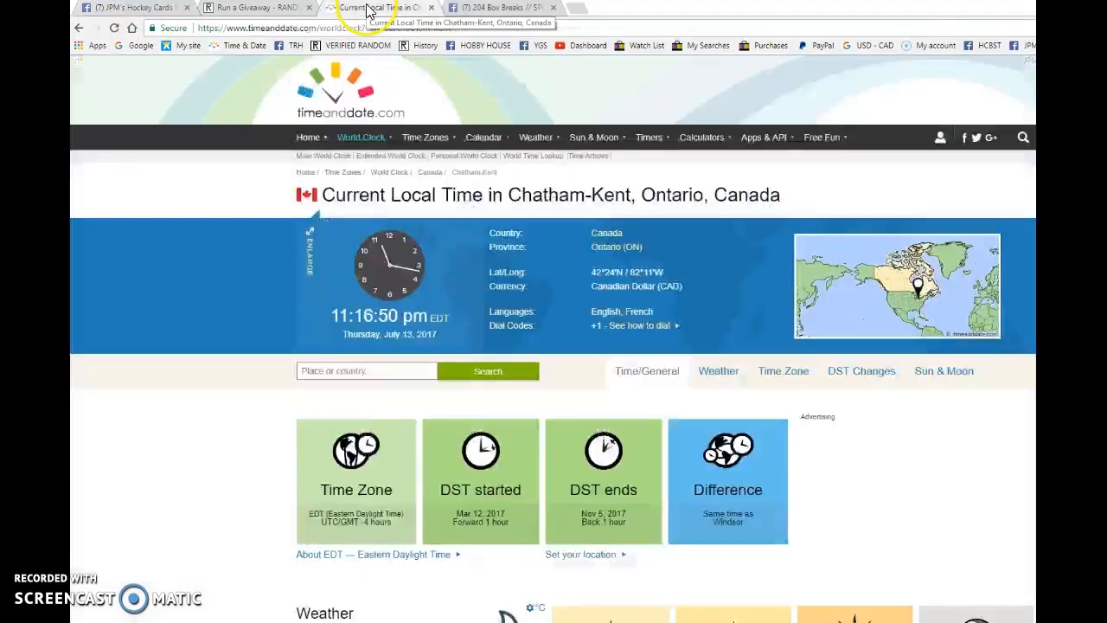
{"action": "left_click", "coordinate": [251, 7]}
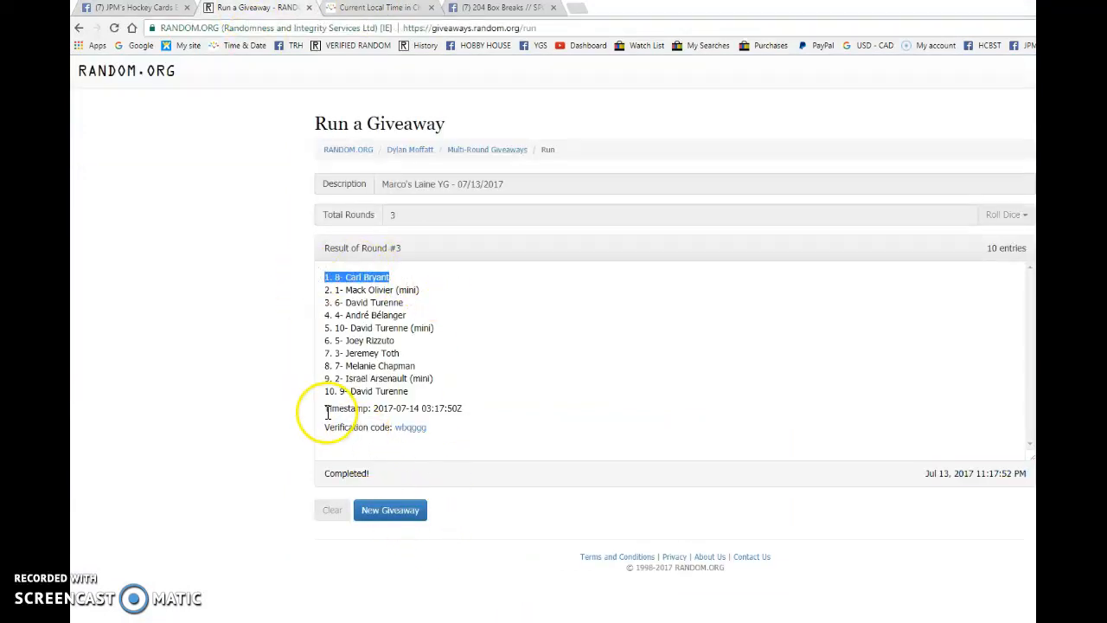
{"action": "left_click", "coordinate": [130, 7]}
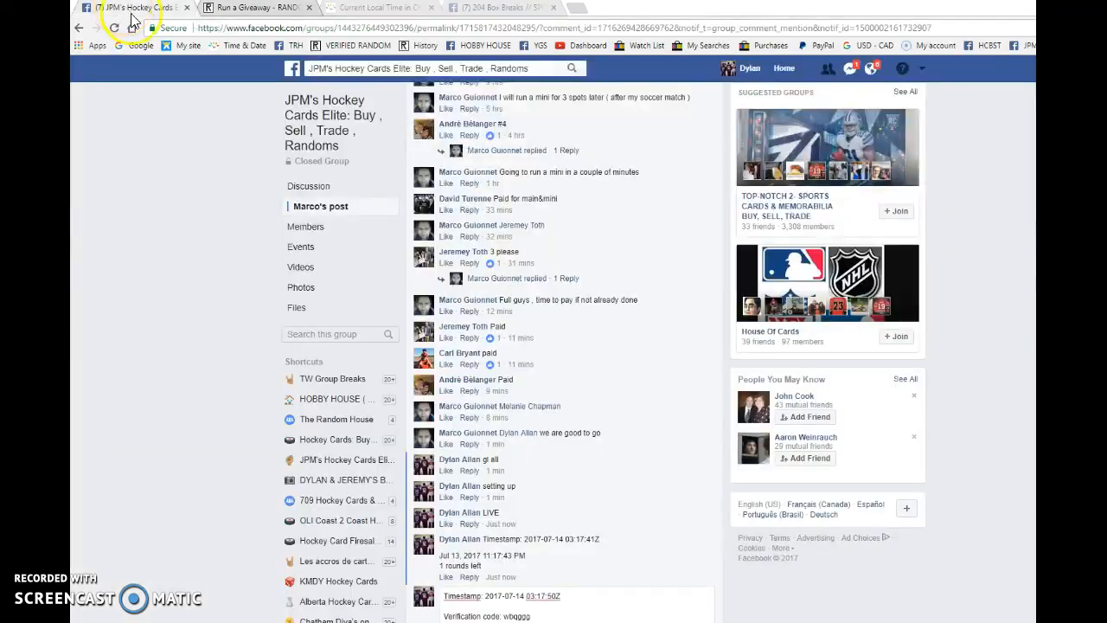
Post the final-round verification comment and announce the giveaway is DONE.
{"action": "scroll", "scroll_direction": "down", "scroll_amount": 3}
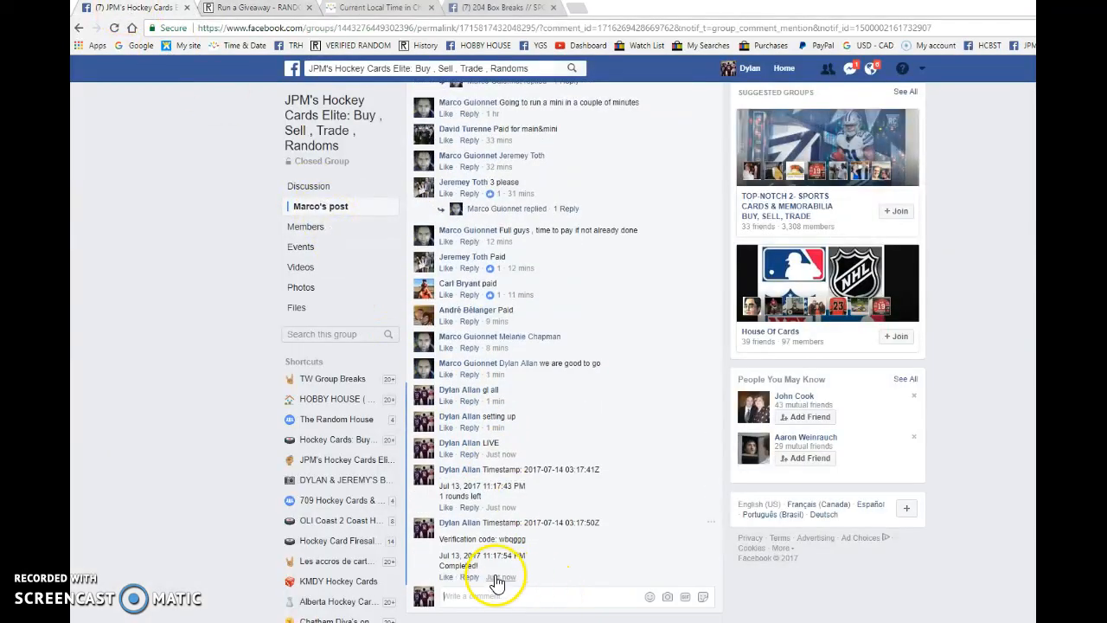
{"action": "left_click", "coordinate": [251, 7]}
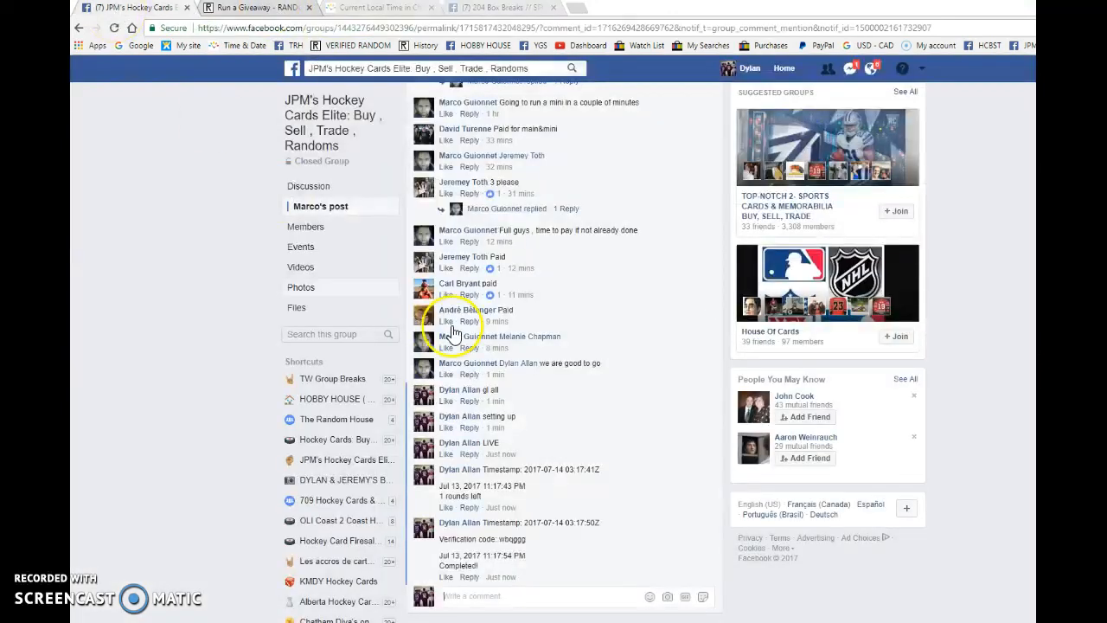
{"action": "mouse_move", "coordinate": [446, 320]}
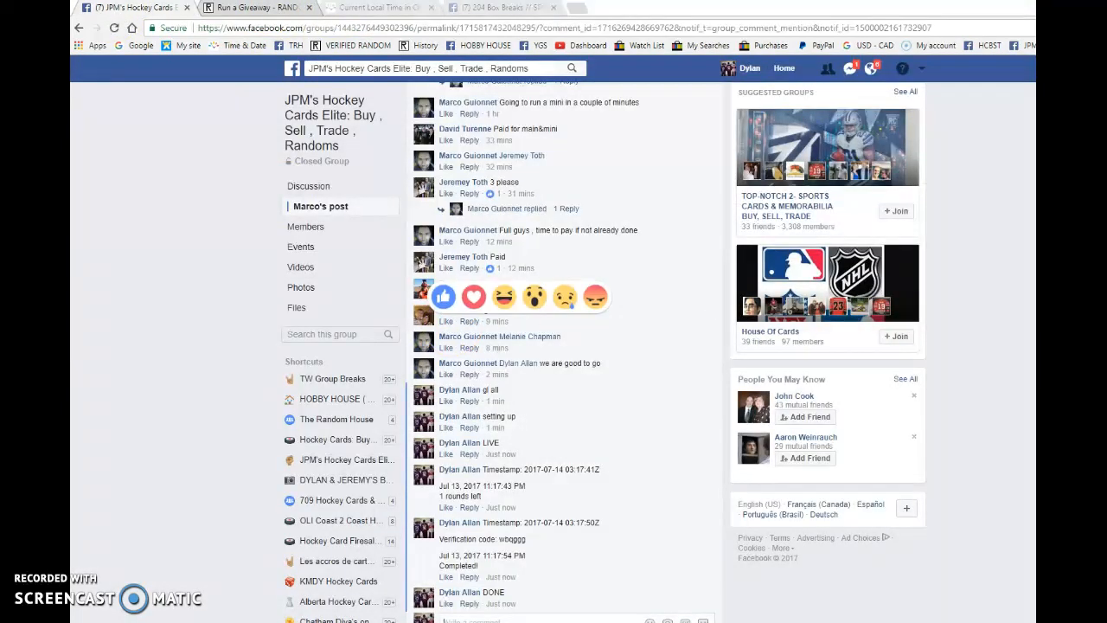